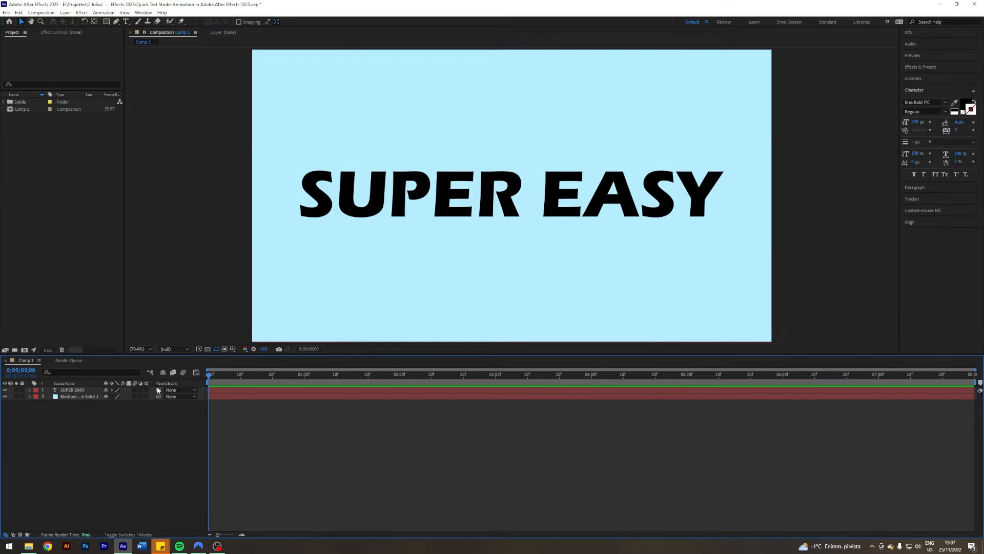
- Select the SUPER EASY text layer in the timeline
left_click(72, 389)
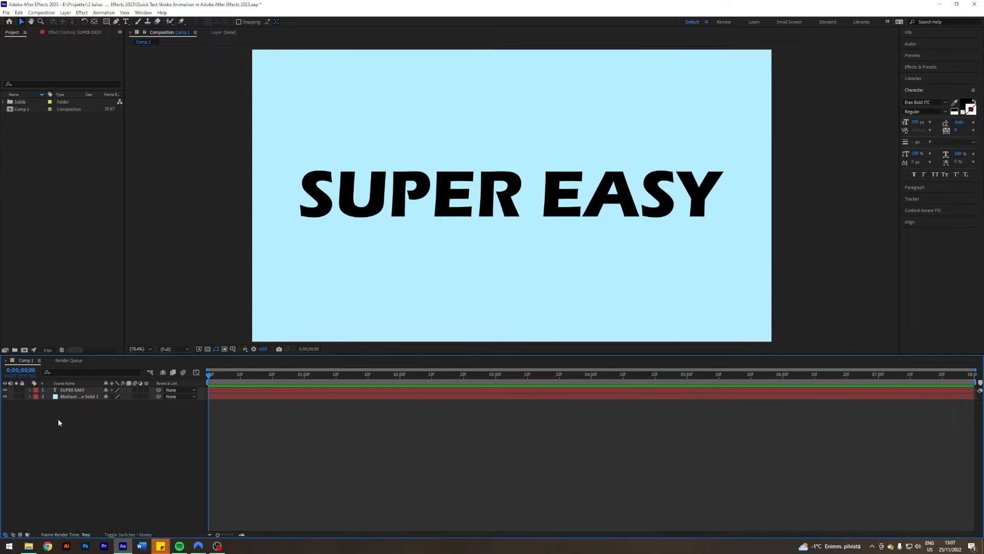
left_click(72, 390)
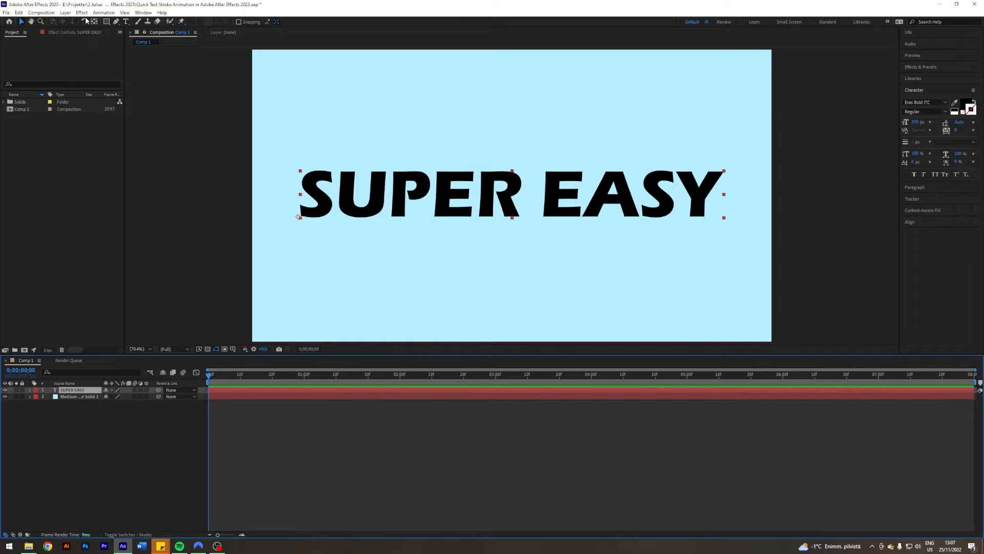
- Create a shape layer of letter outlines from the SUPER EASY text via Layer > Create
left_click(65, 12)
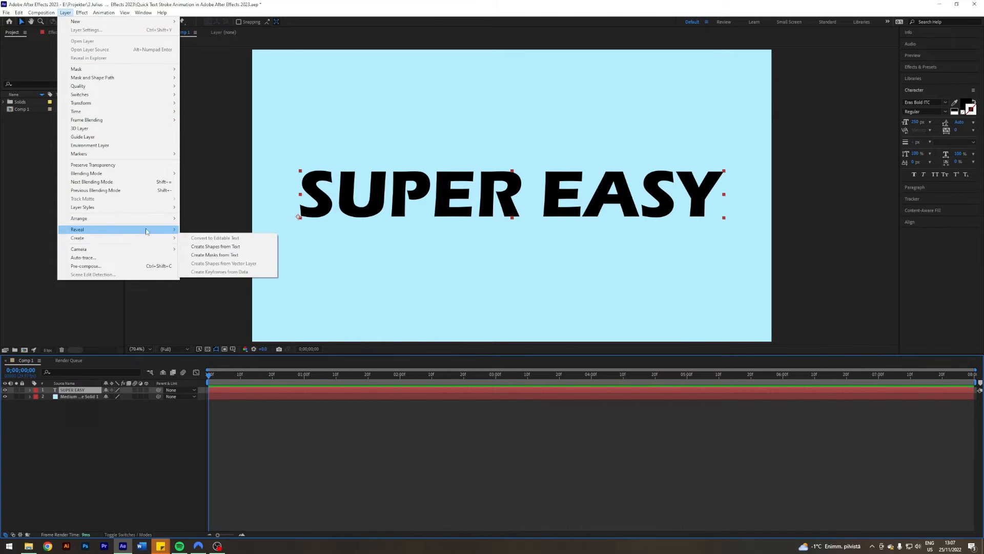
left_click(216, 245)
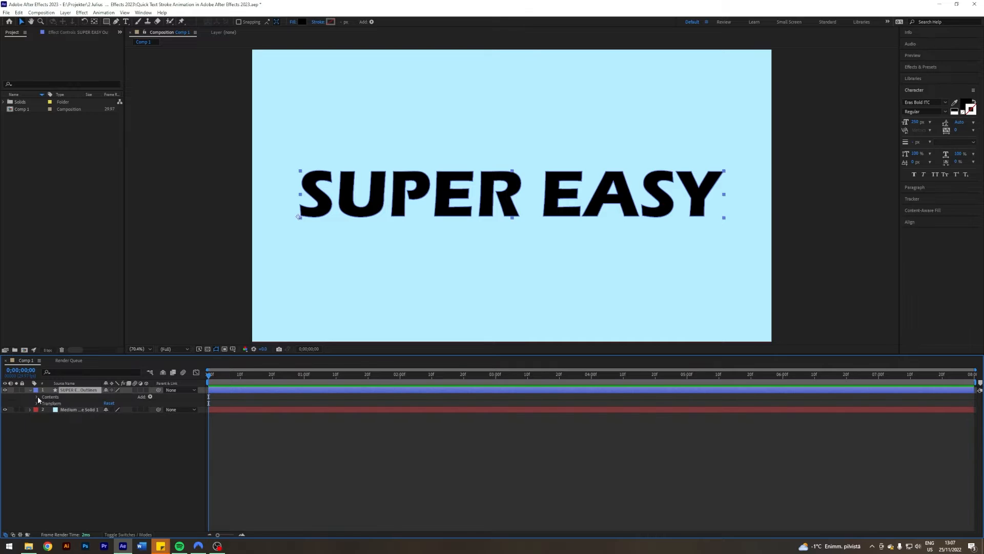
- Add a thin white Stroke 1 to the Outlines layer contents, checking it zoomed in
left_click(37, 396)
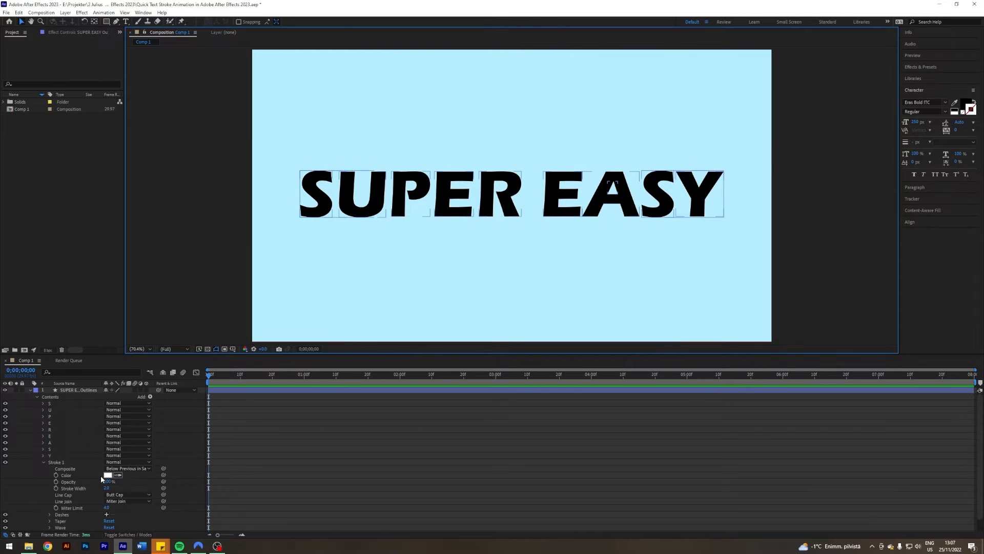
double_click(106, 488)
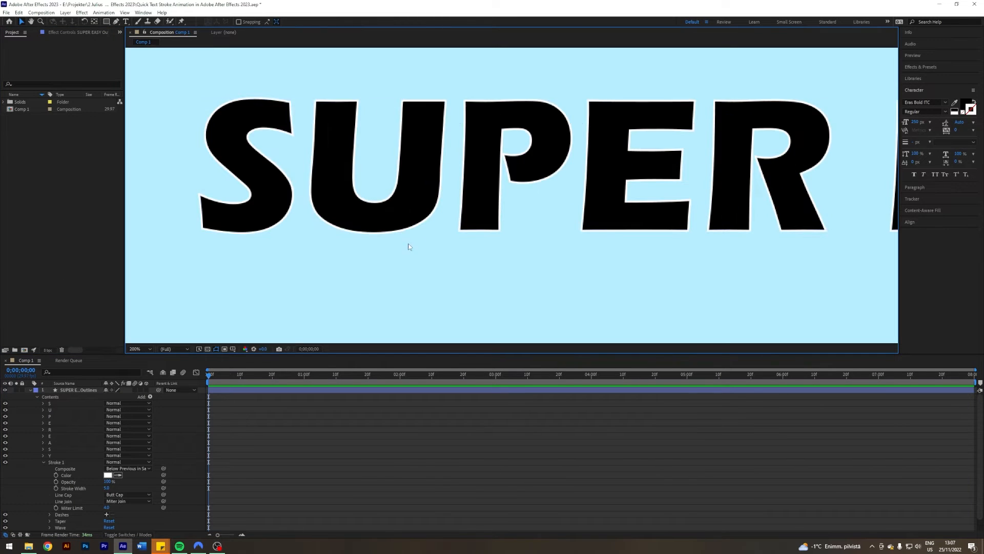
left_click(136, 349)
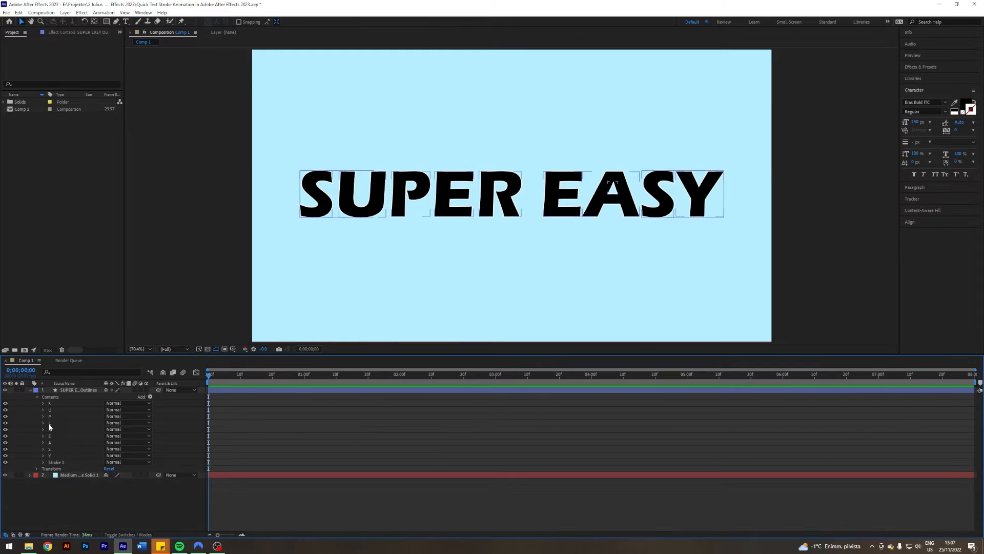
- Hide the letters' Fill so they are hollow and set Stroke 1 colour to black
left_click(44, 403)
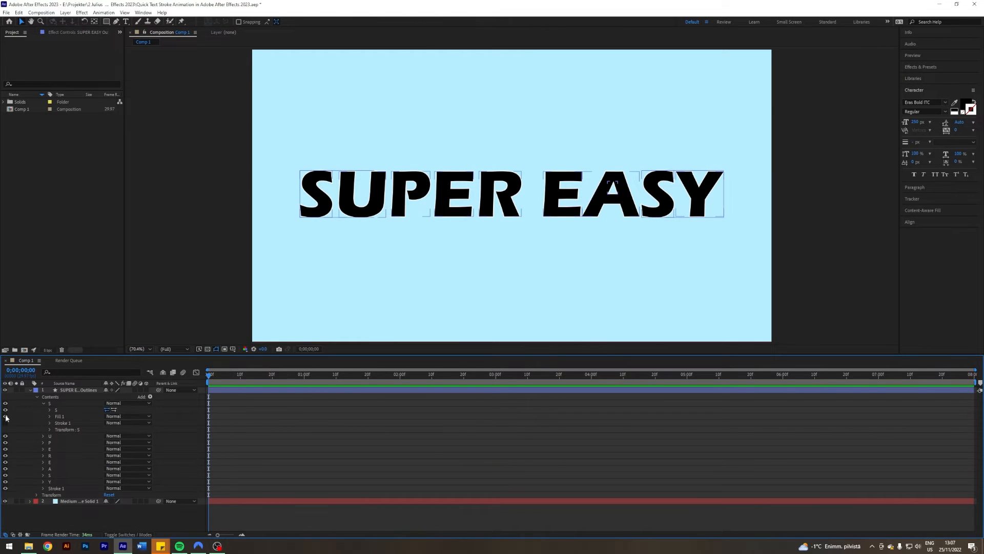
left_click(37, 403)
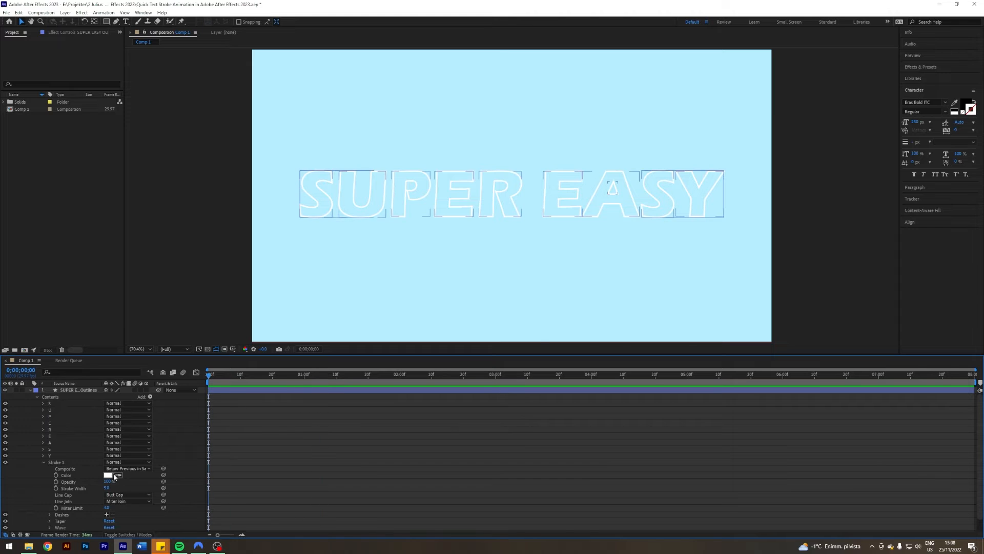
left_click(109, 474)
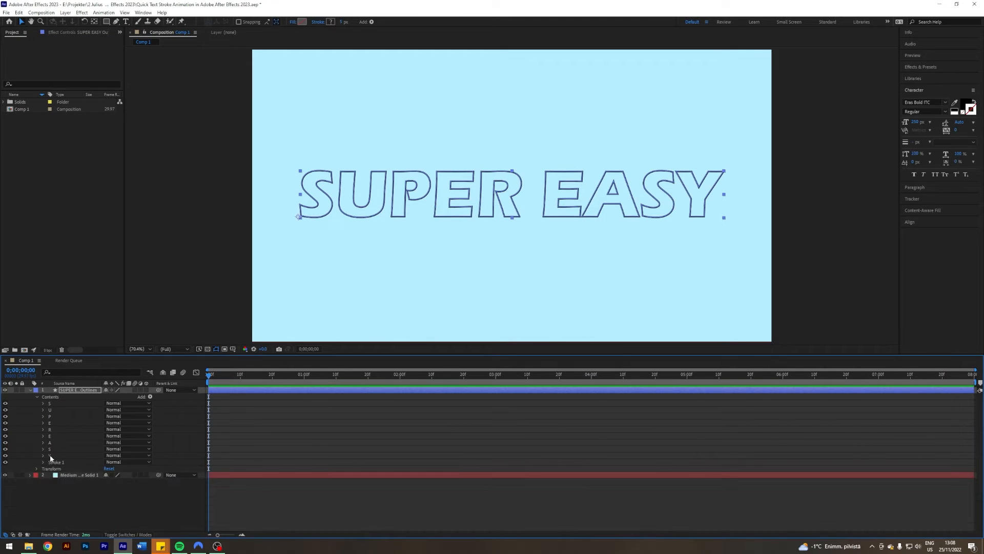
- Add Trim Paths 1 to the outlines and reveal its Start, End and Offset settings
left_click(150, 397)
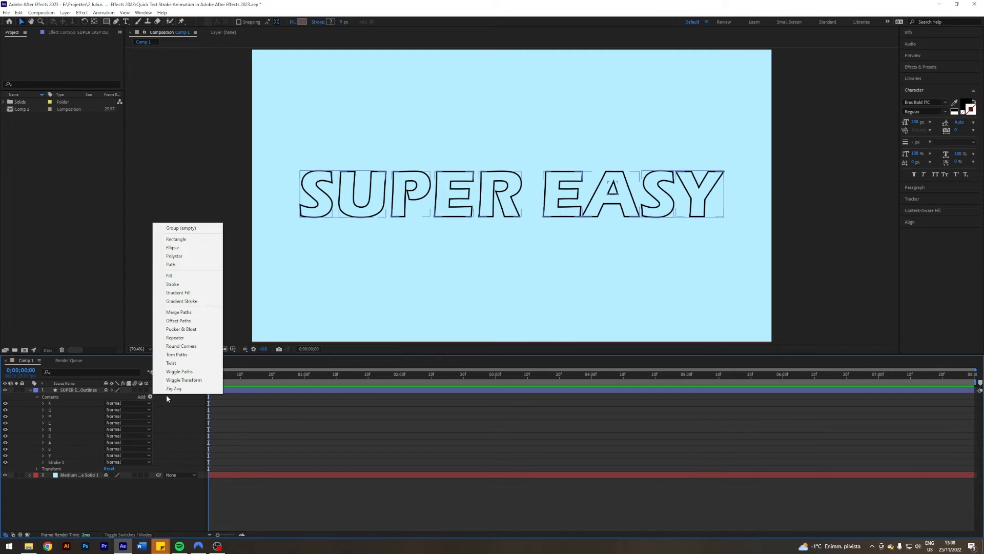
left_click(176, 354)
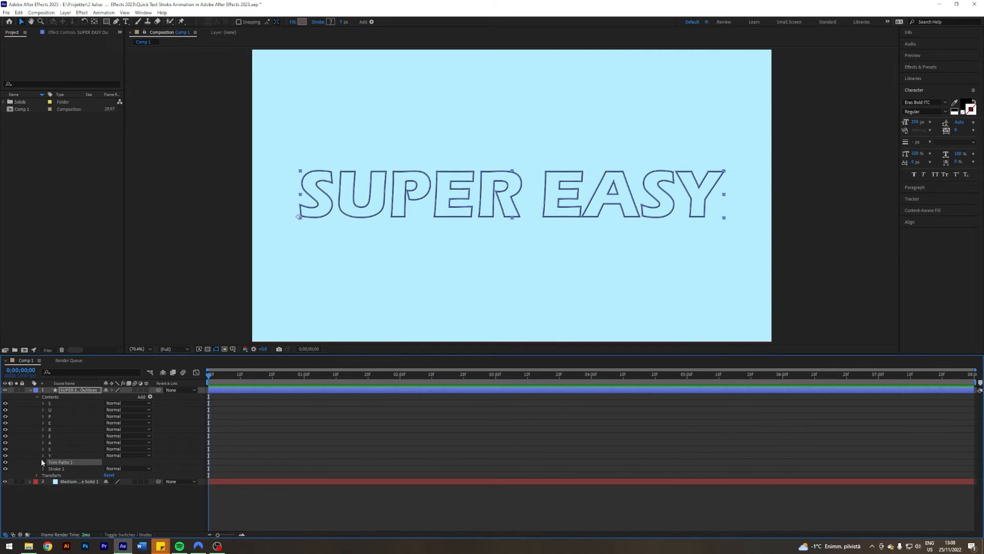
left_click(42, 463)
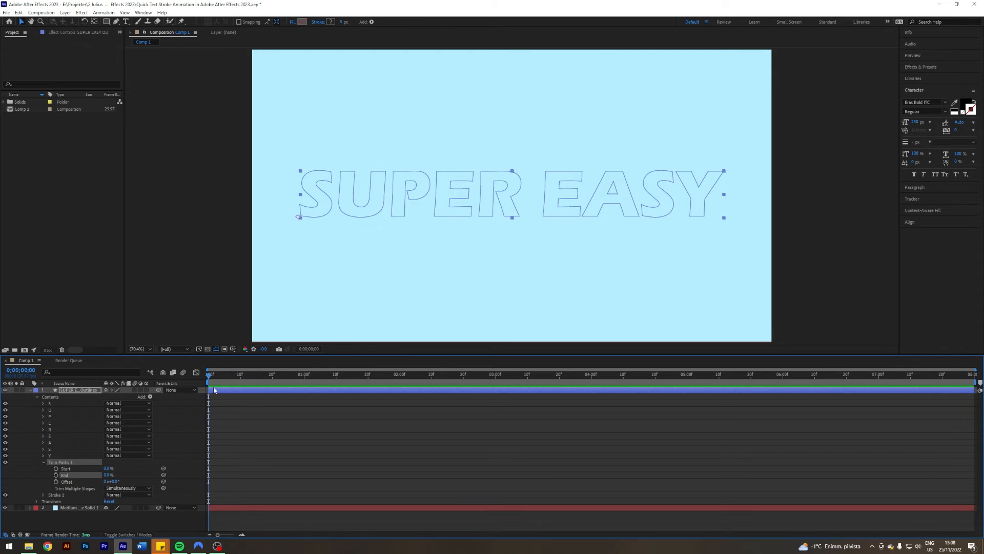
mouse_move(56, 480)
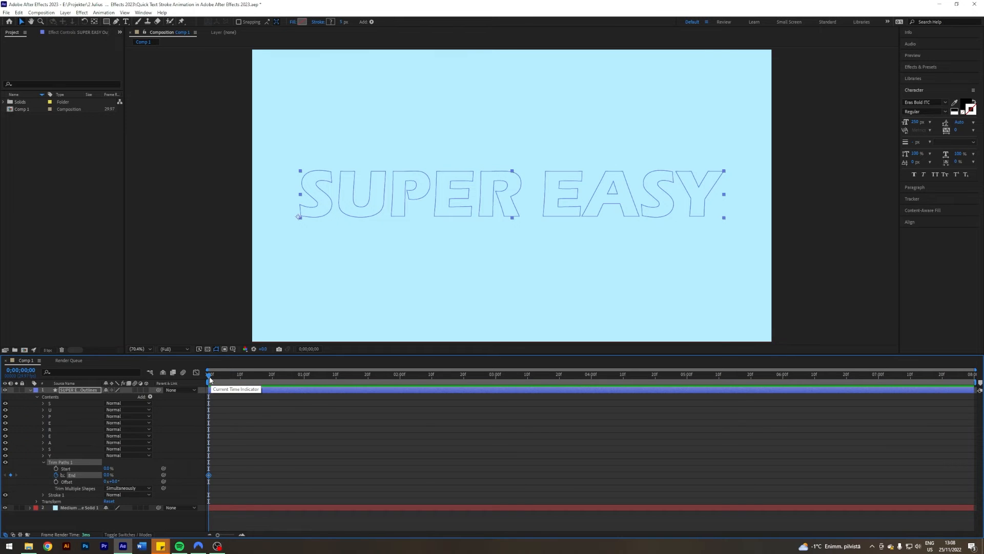
- Move later in time and set a second Trim Paths End keyframe, then return to 0:00
left_click_drag(209, 375, 378, 376)
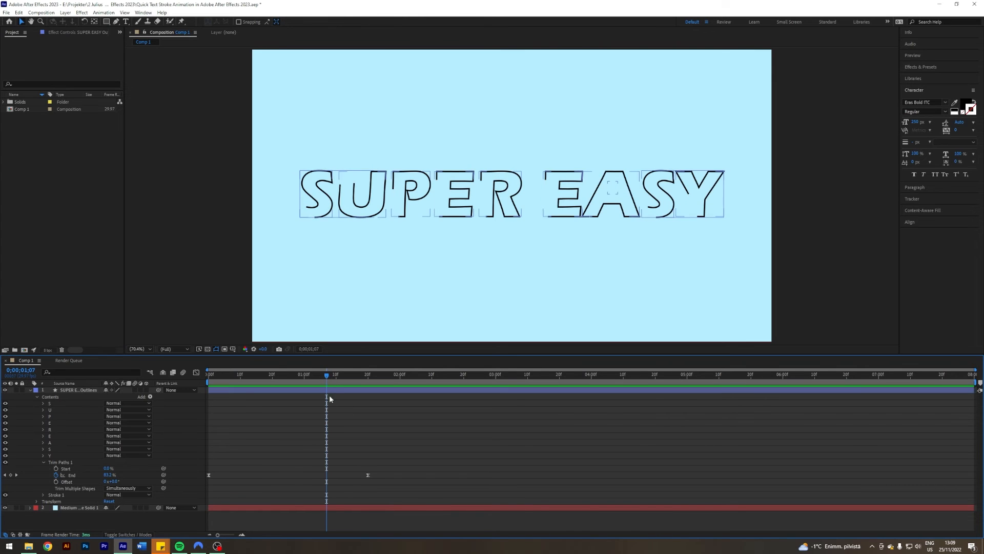
left_click(208, 374)
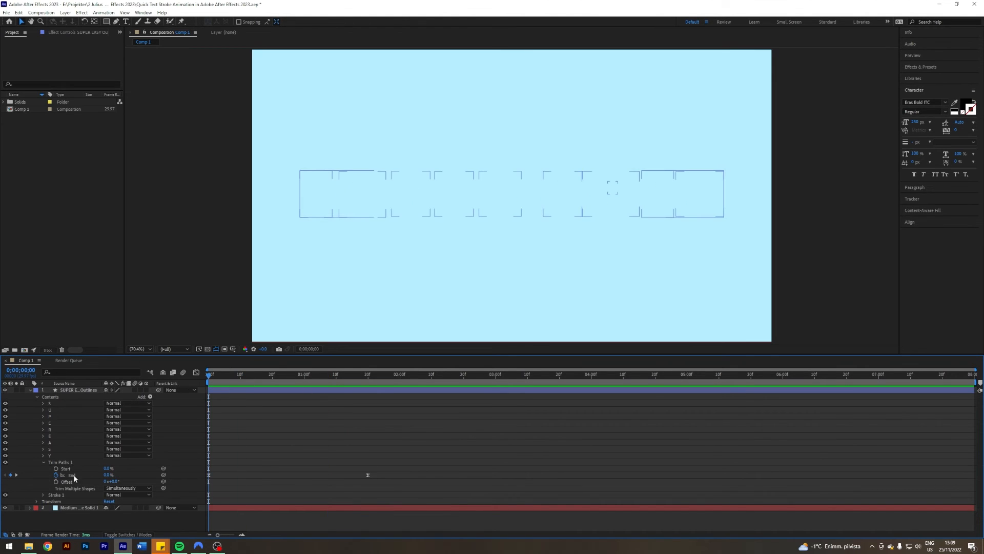